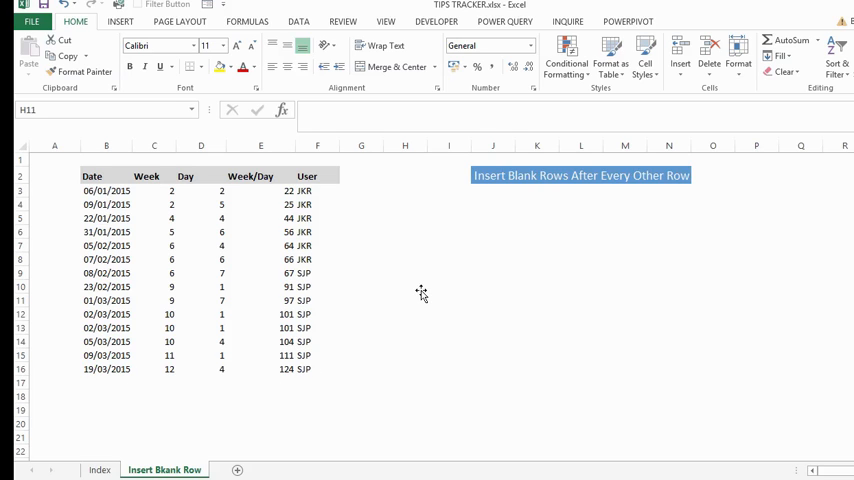
pyautogui.moveTo(492, 292)
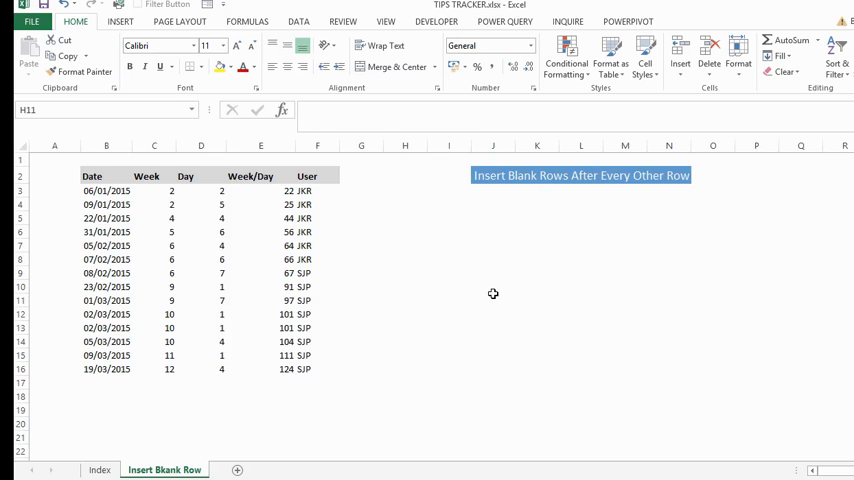
pyautogui.moveTo(506, 232)
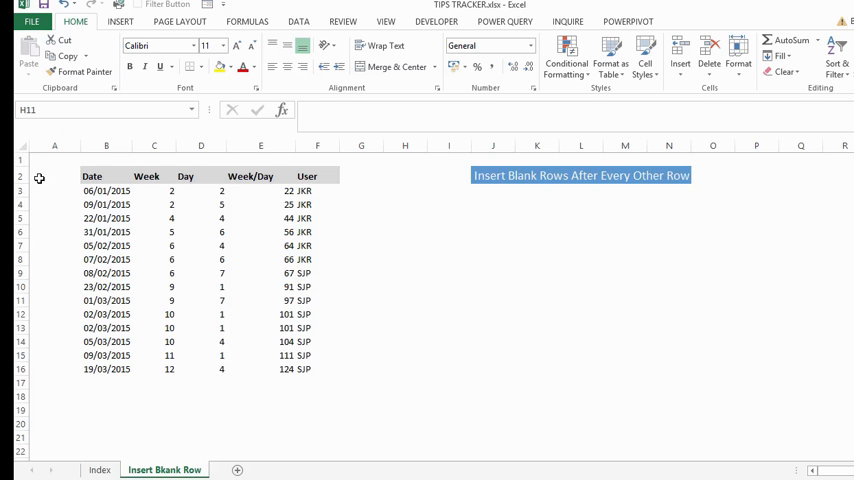
# Step: Enter 1 in helper cell A3 and extend the selection down column A to row 16
pyautogui.click(260, 300)
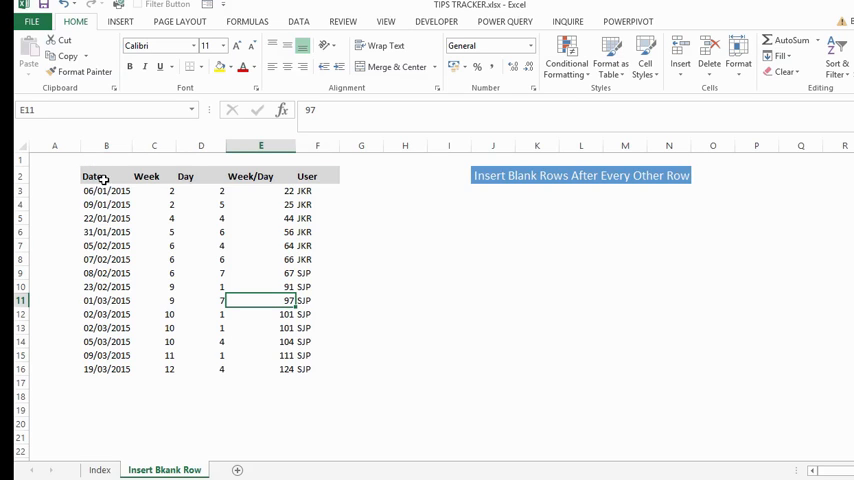
pyautogui.moveTo(82, 204)
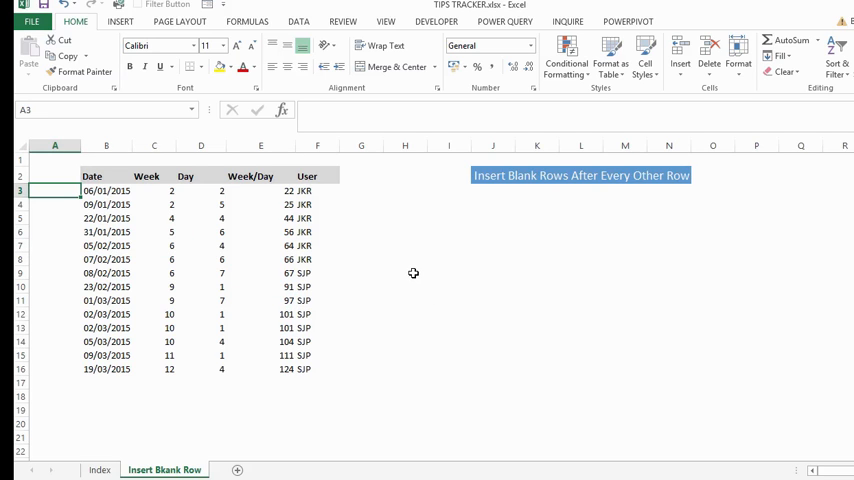
pyautogui.write('1')
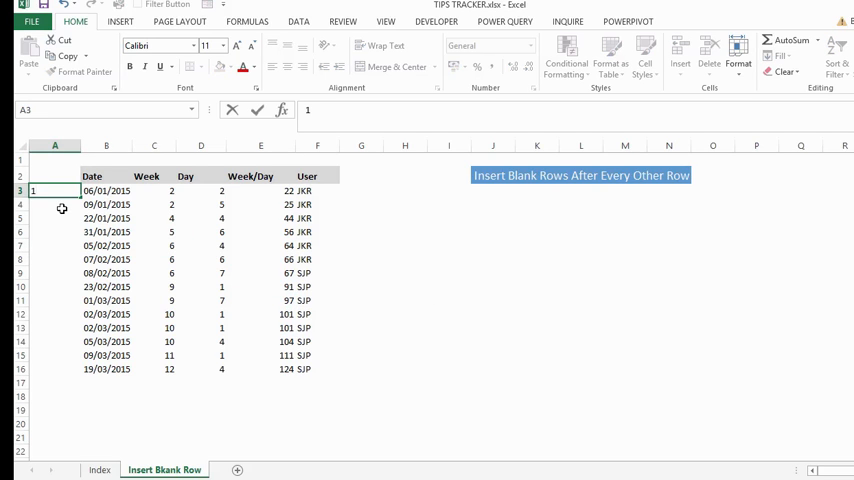
pyautogui.click(106, 190)
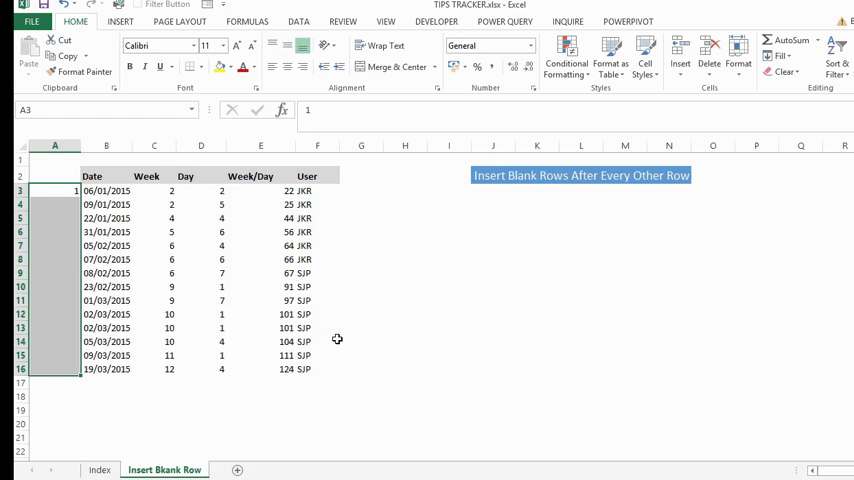
pyautogui.press('ctrl+shift+down')
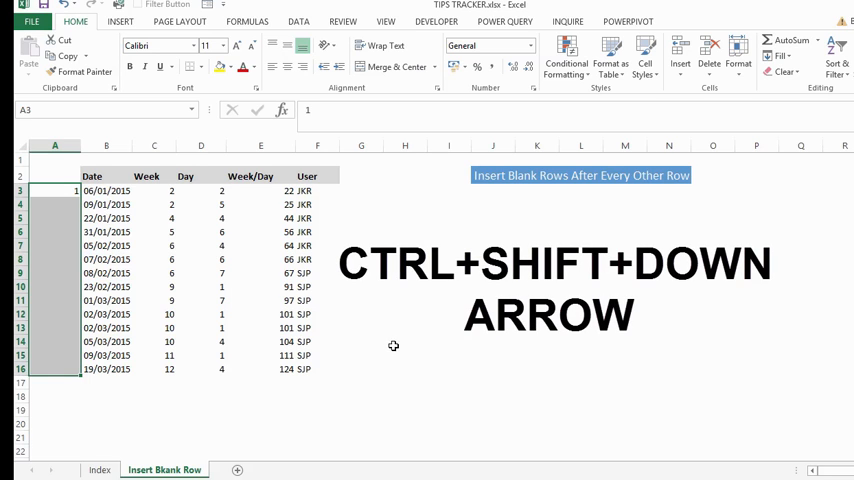
pyautogui.moveTo(356, 288)
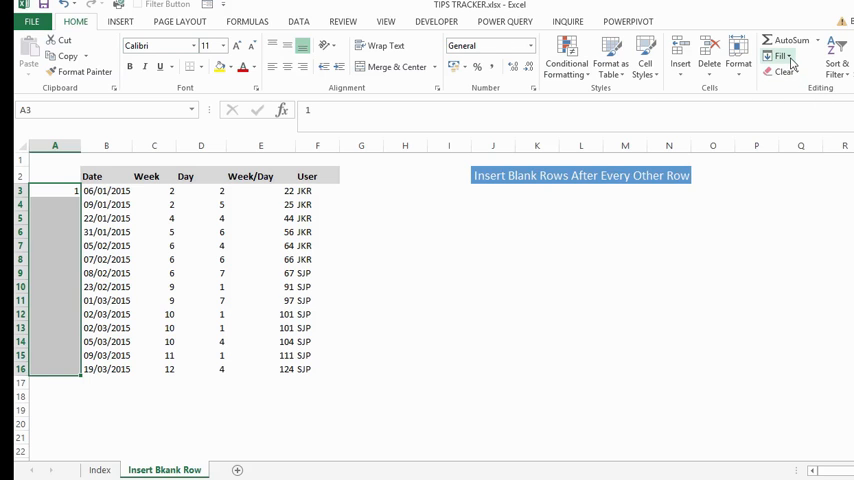
# Step: Fill the helper column with a linear series, step 1, stop value 14
pyautogui.click(784, 56)
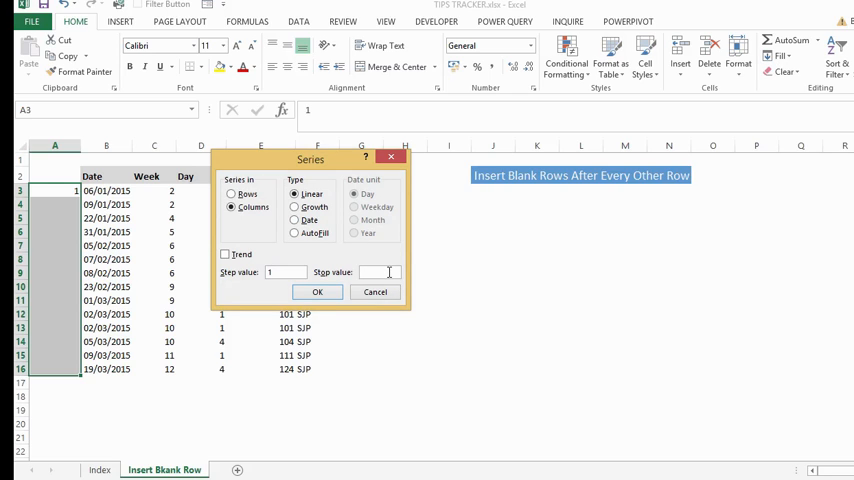
pyautogui.write('14')
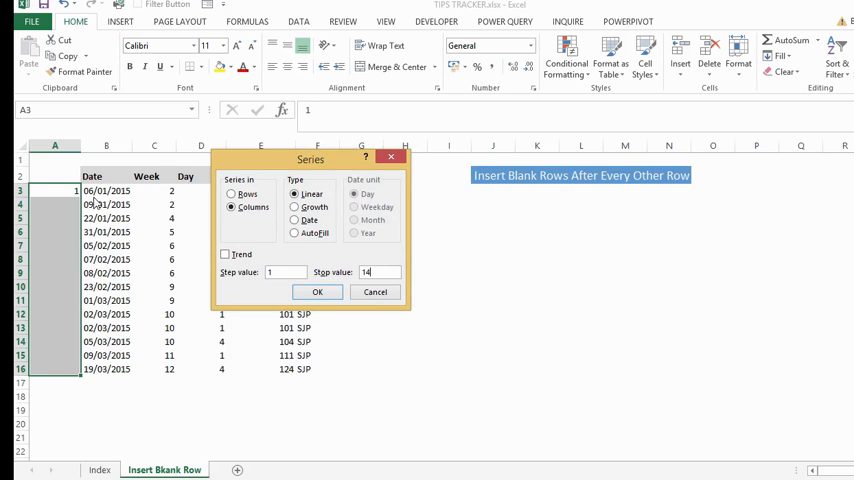
pyautogui.moveTo(350, 366)
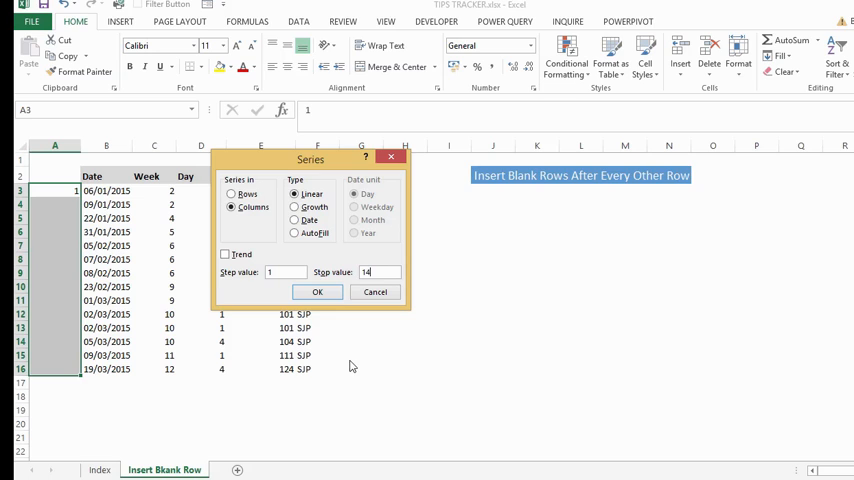
pyautogui.click(316, 292)
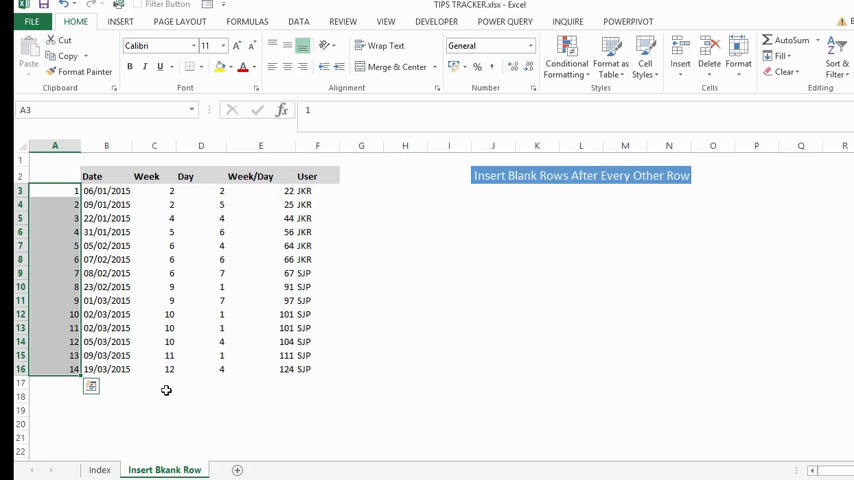
pyautogui.moveTo(34, 236)
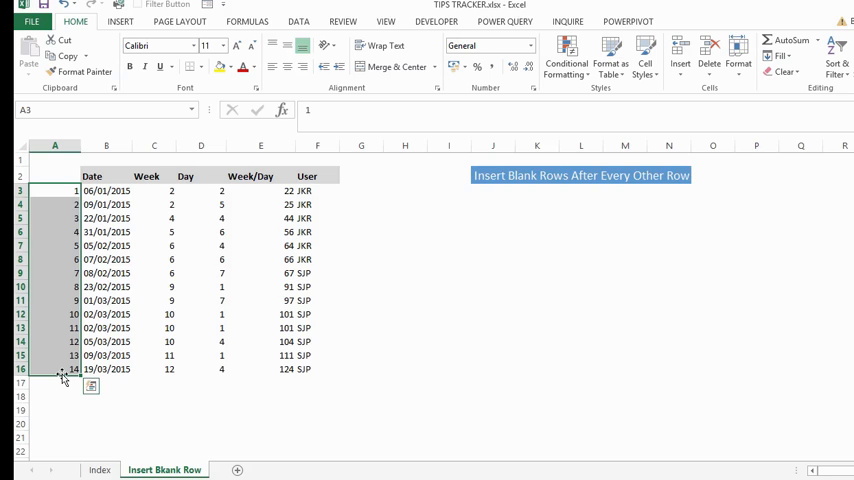
# Step: Copy helper numbers 1-14 from A3:A16 and paste them again at A17 below the table
pyautogui.press('ctrl+c')
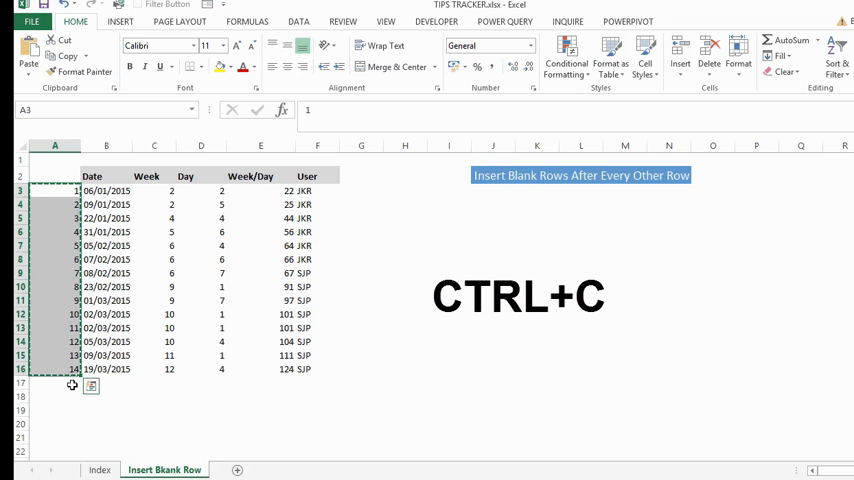
pyautogui.press('ctrl+v')
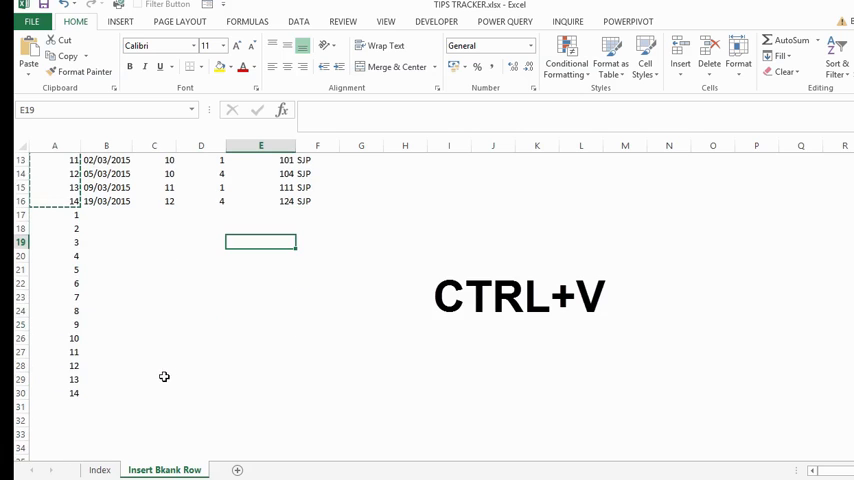
pyautogui.press('ctrl+v')
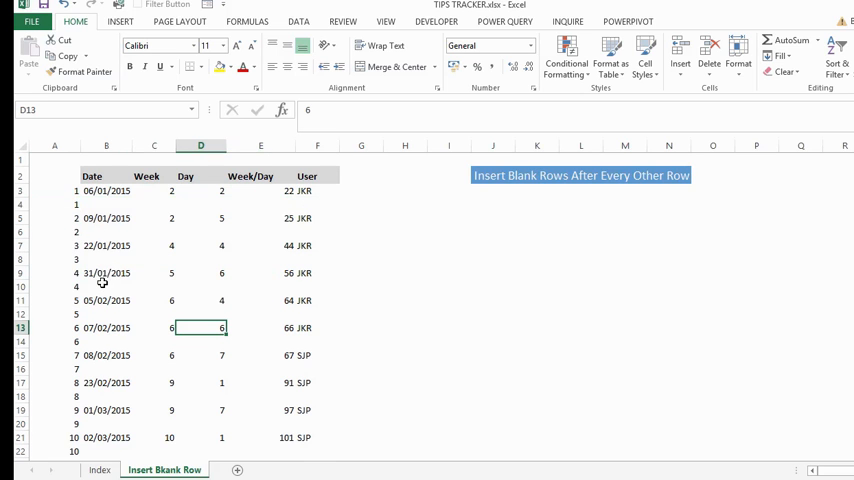
# Step: Scroll down to review the table after sorting on helper column A
pyautogui.scroll(-3)
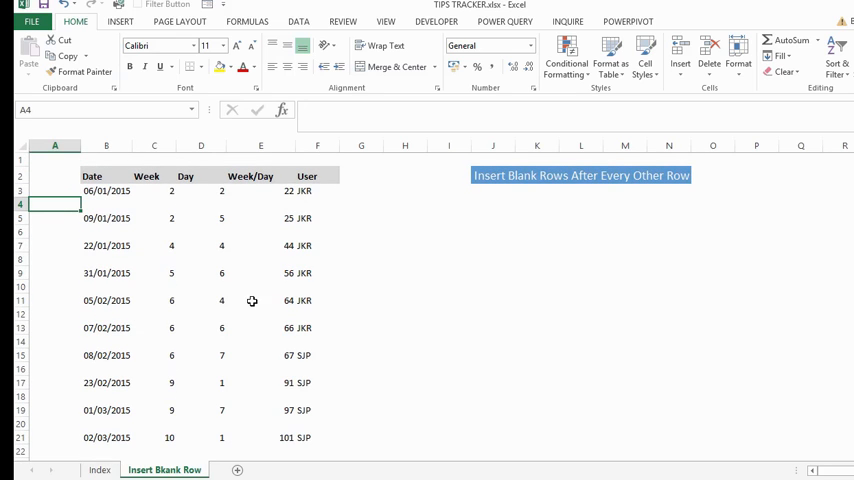
pyautogui.moveTo(632, 328)
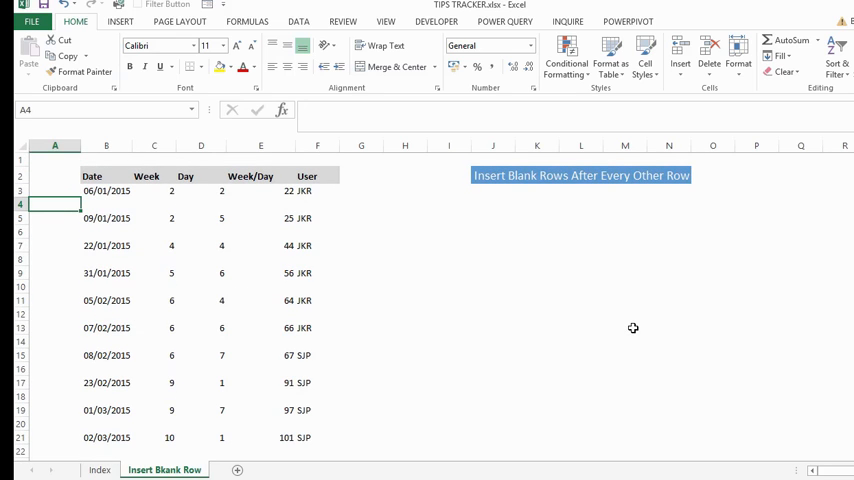
pyautogui.moveTo(528, 350)
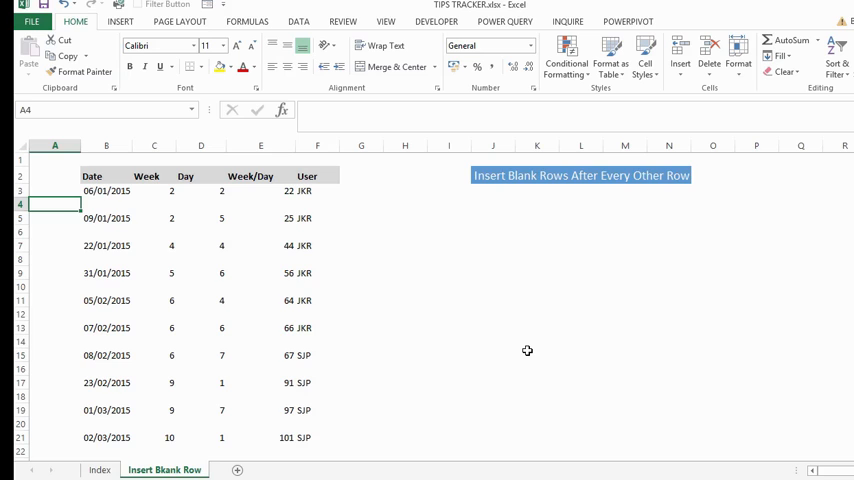
pyautogui.moveTo(338, 320)
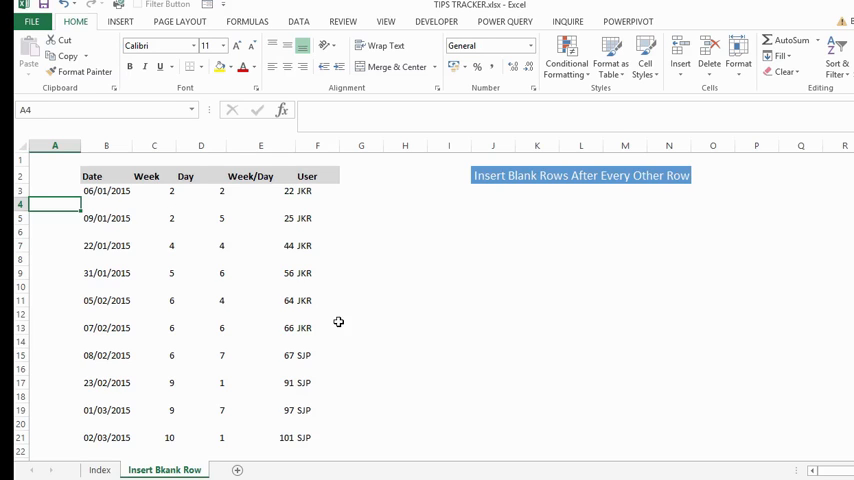